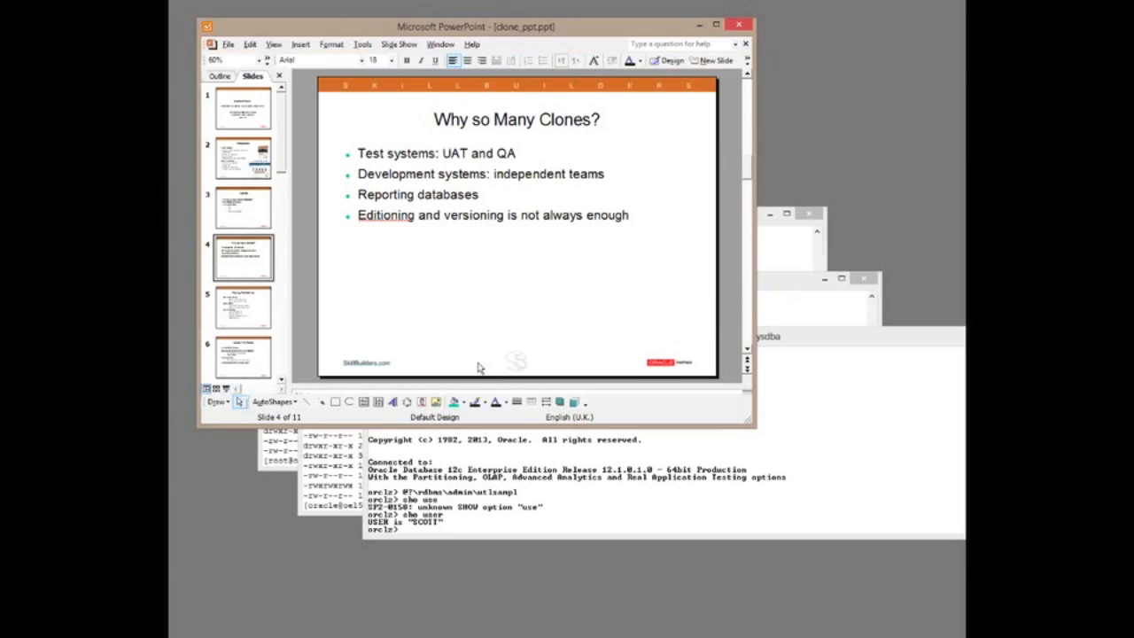
mouse_move(496, 417)
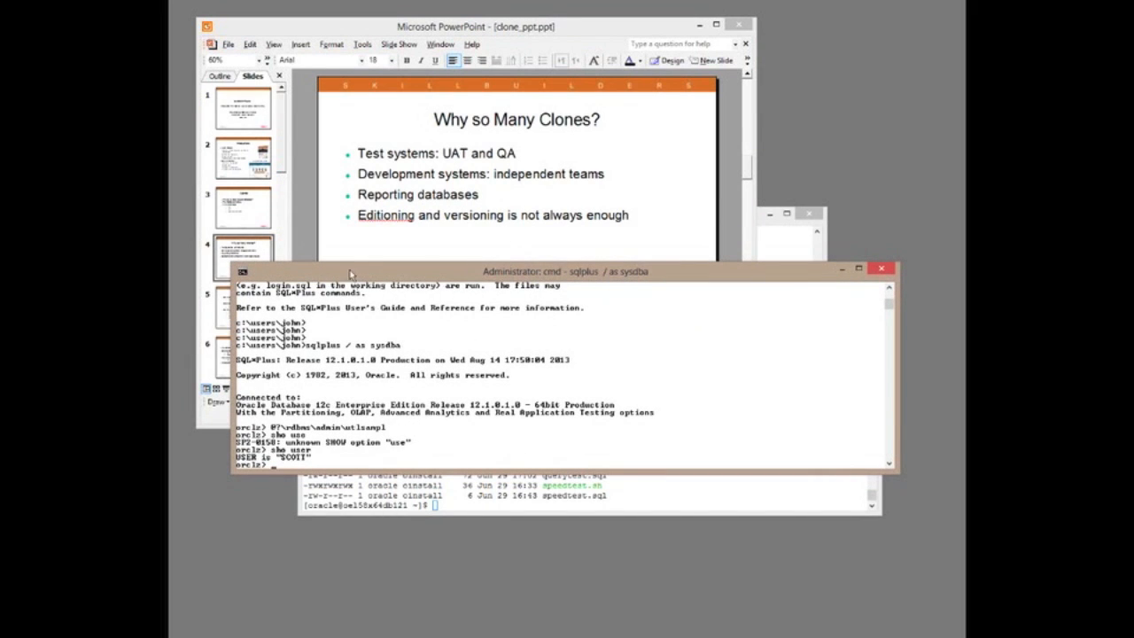
mouse_move(220, 319)
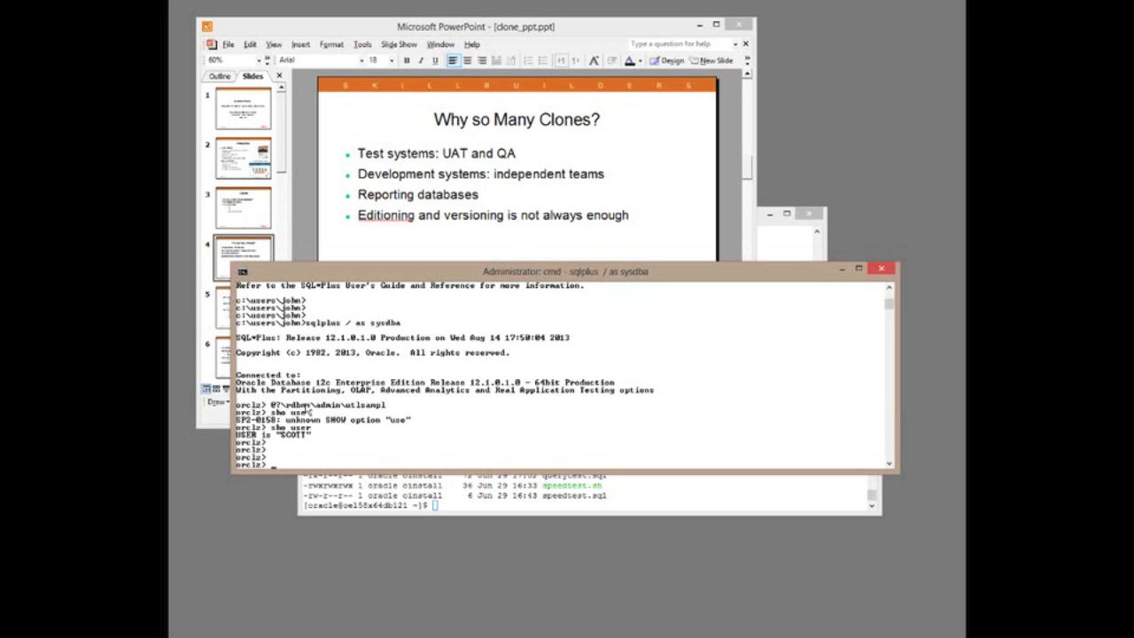
- Highlight part of the Oracle 12c database version line in the sysdba session
drag(315, 381, 372, 390)
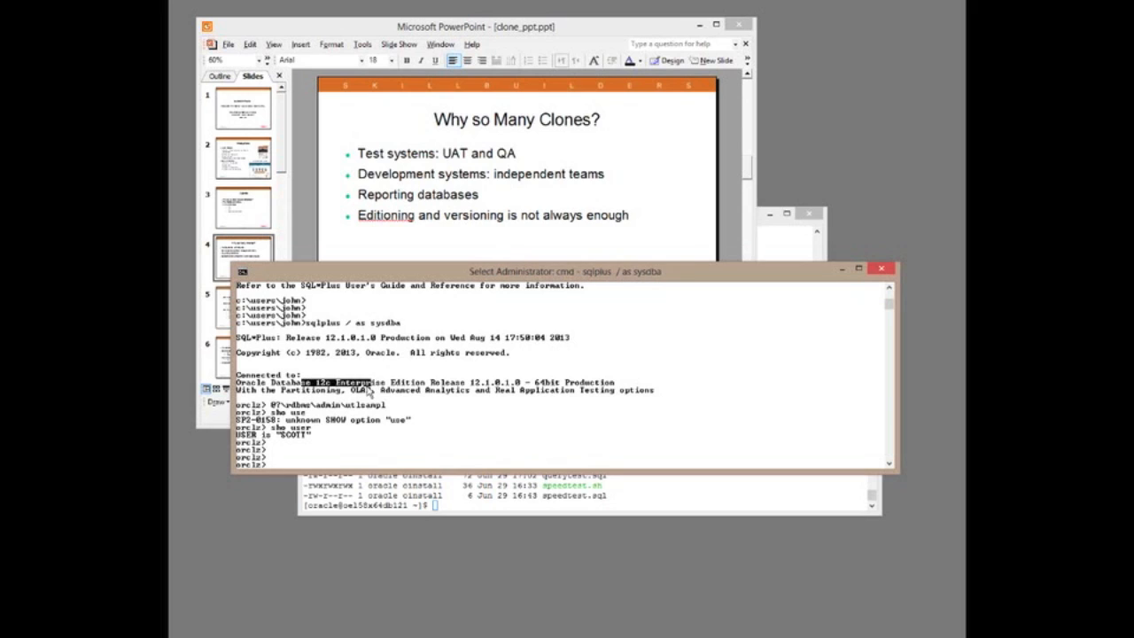
mouse_move(367, 430)
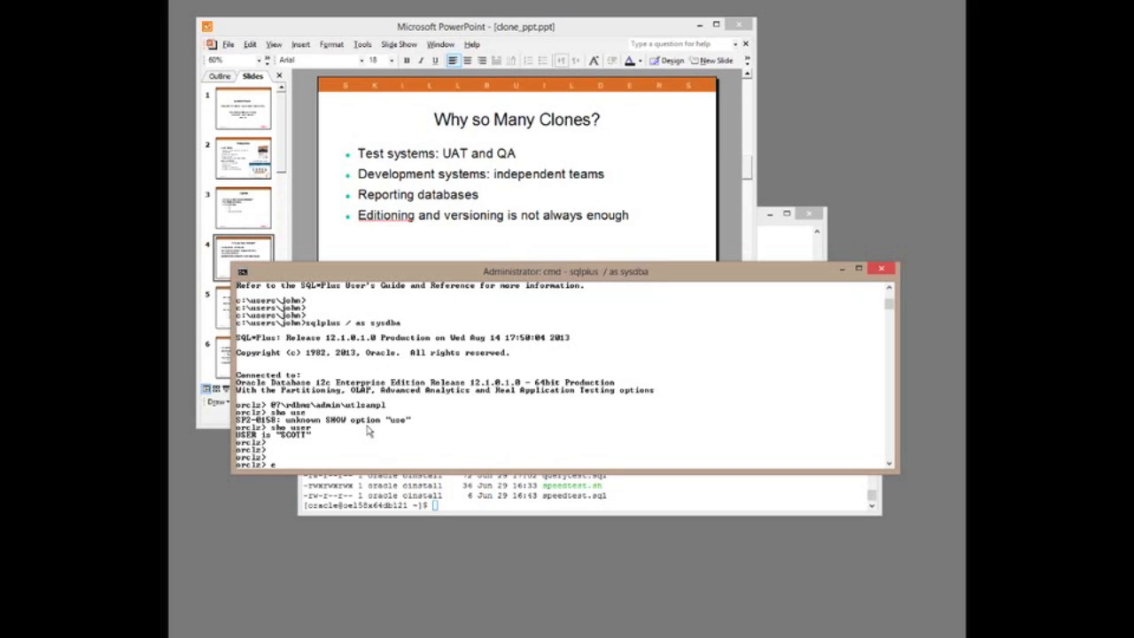
- Enter exec dbms_wm.enableversioning('emp'); at the SQL> prompt
text(exec dbm)
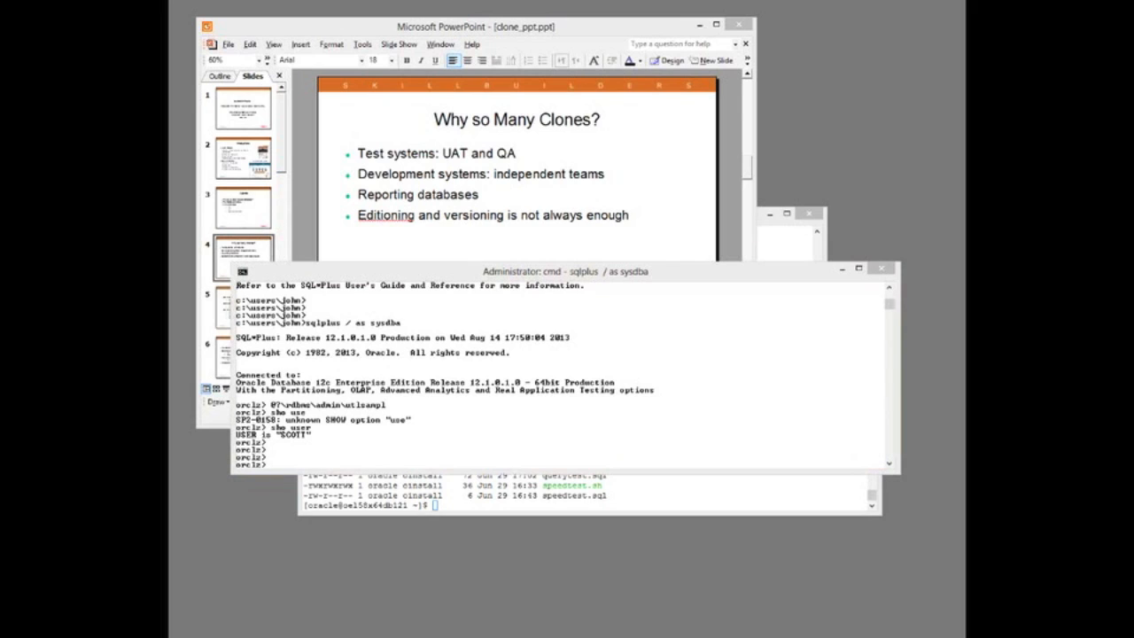
text(exec dbms_wm.enableversioning('emp');)
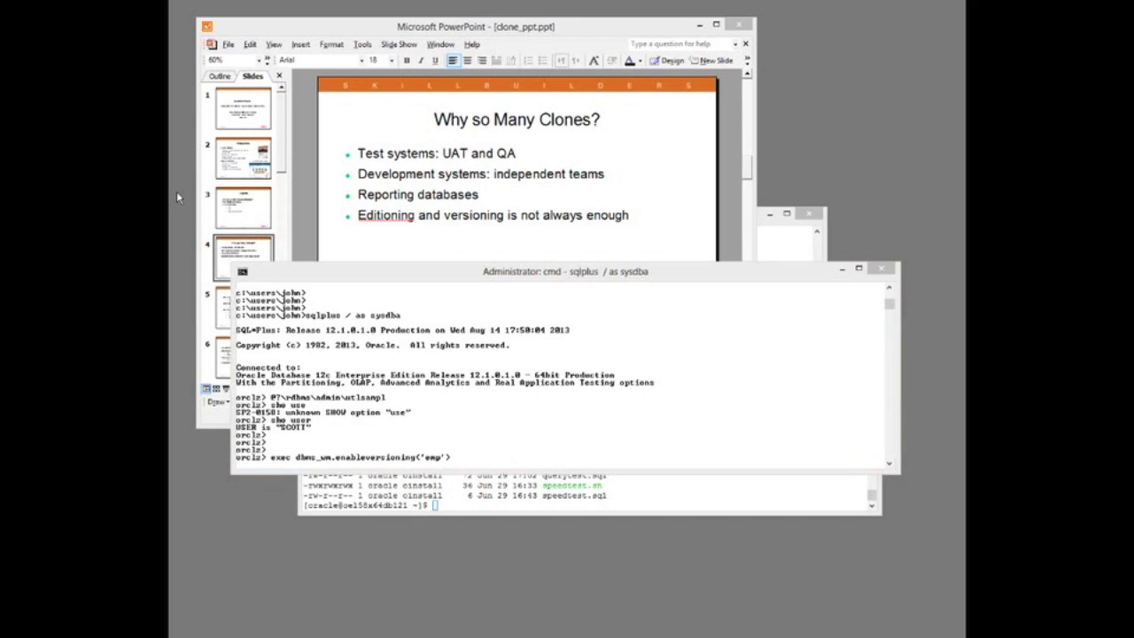
mouse_move(299, 263)
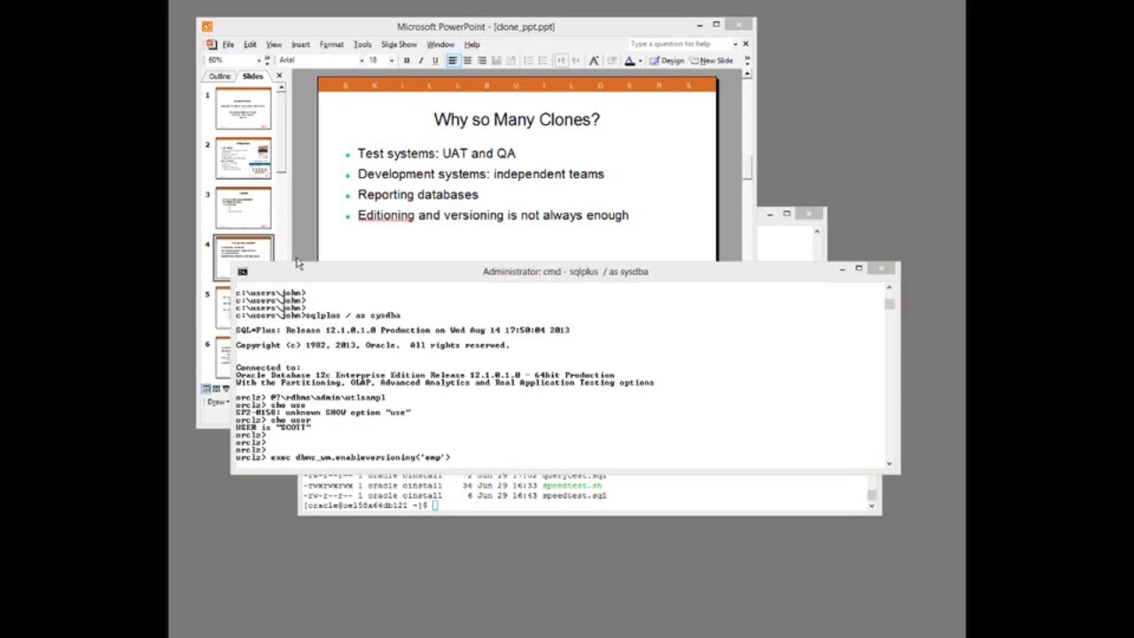
mouse_move(301, 277)
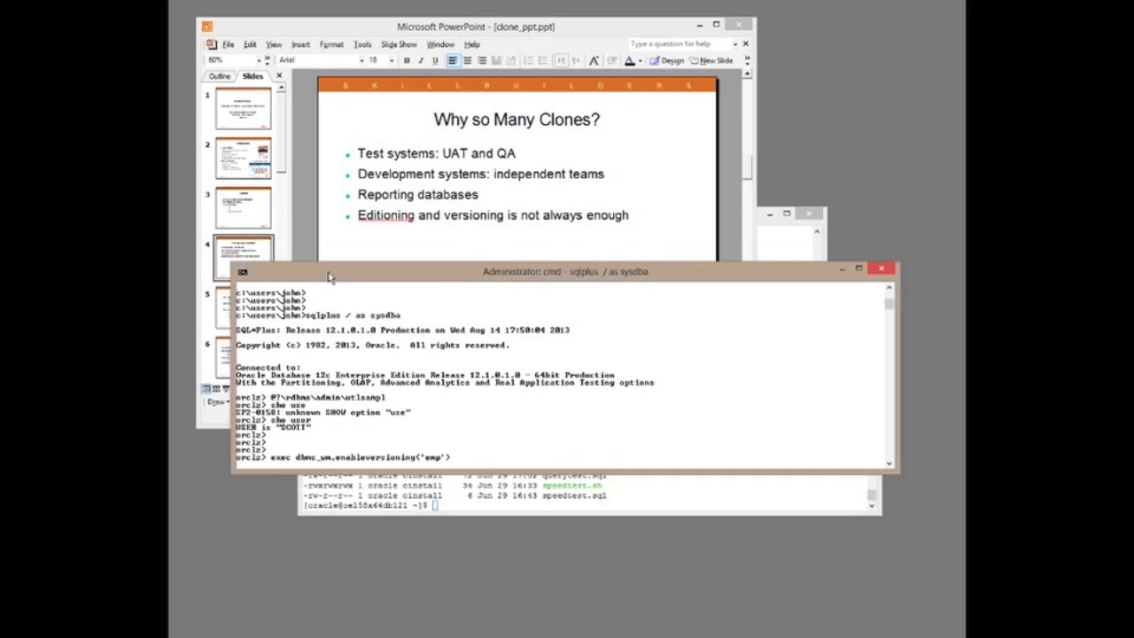
mouse_move(299, 439)
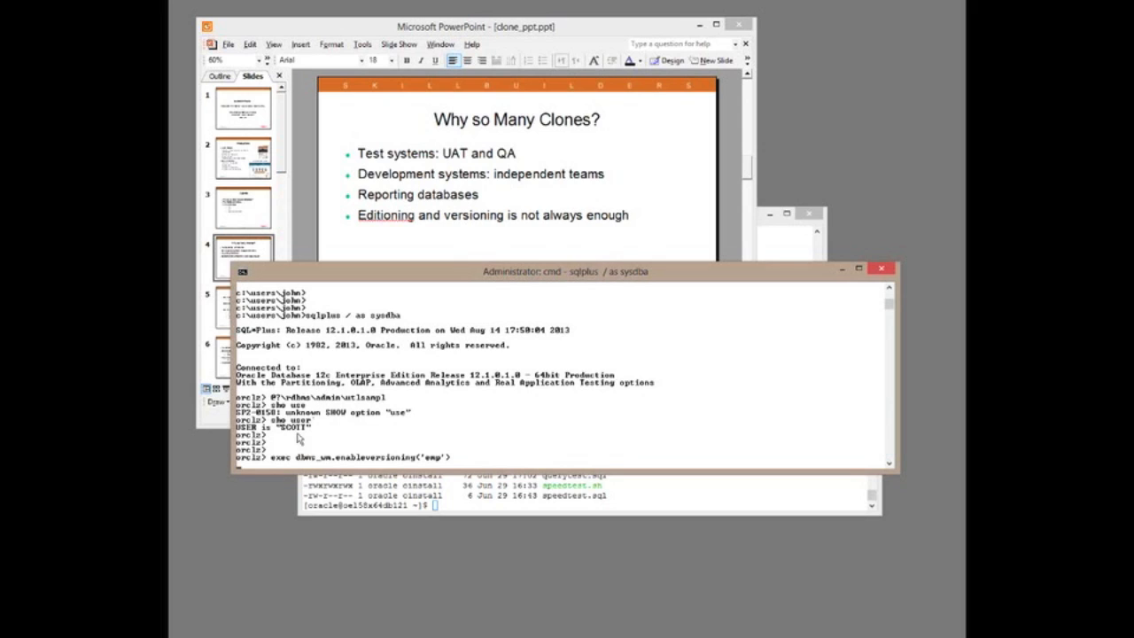
mouse_move(316, 387)
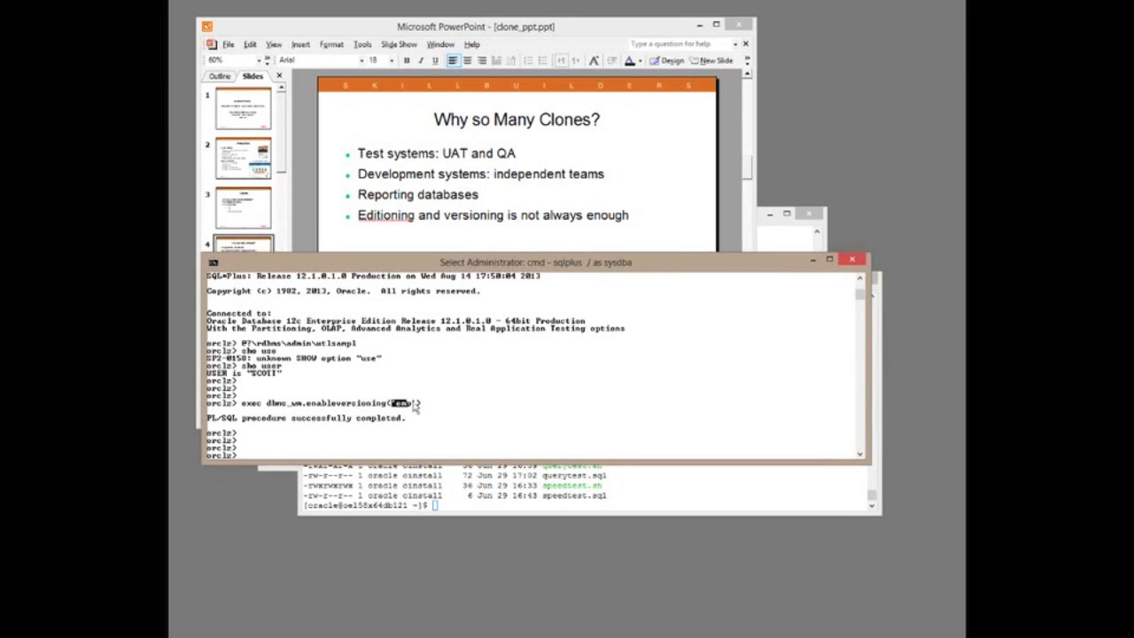
mouse_move(304, 410)
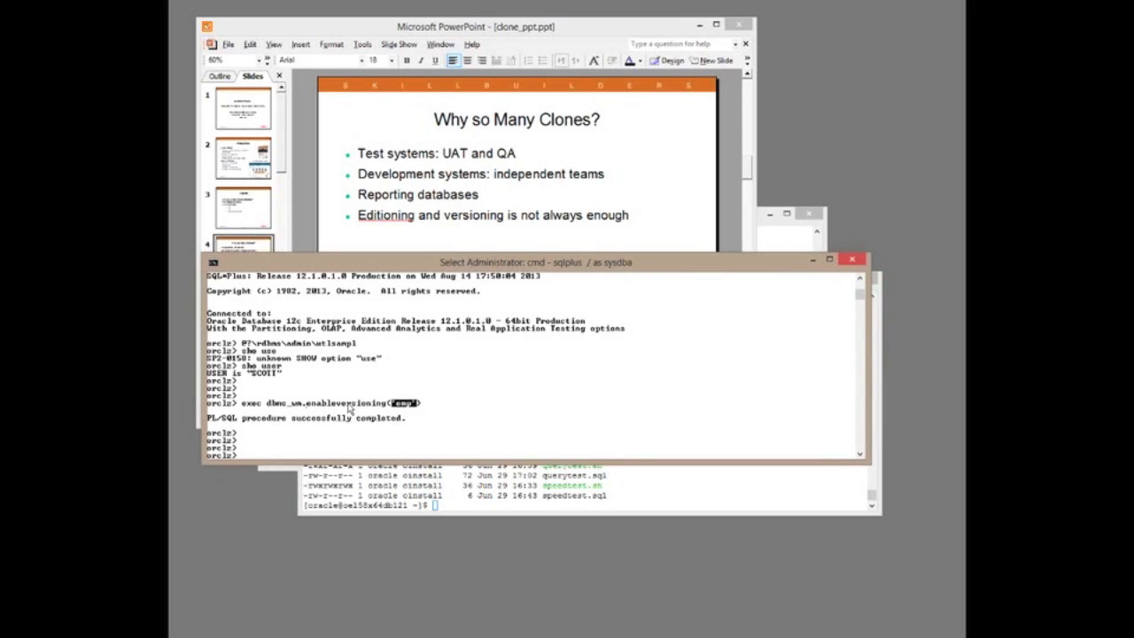
- List user_objects names and types, query EMP, then create workspace 'myws'
text(select objects)
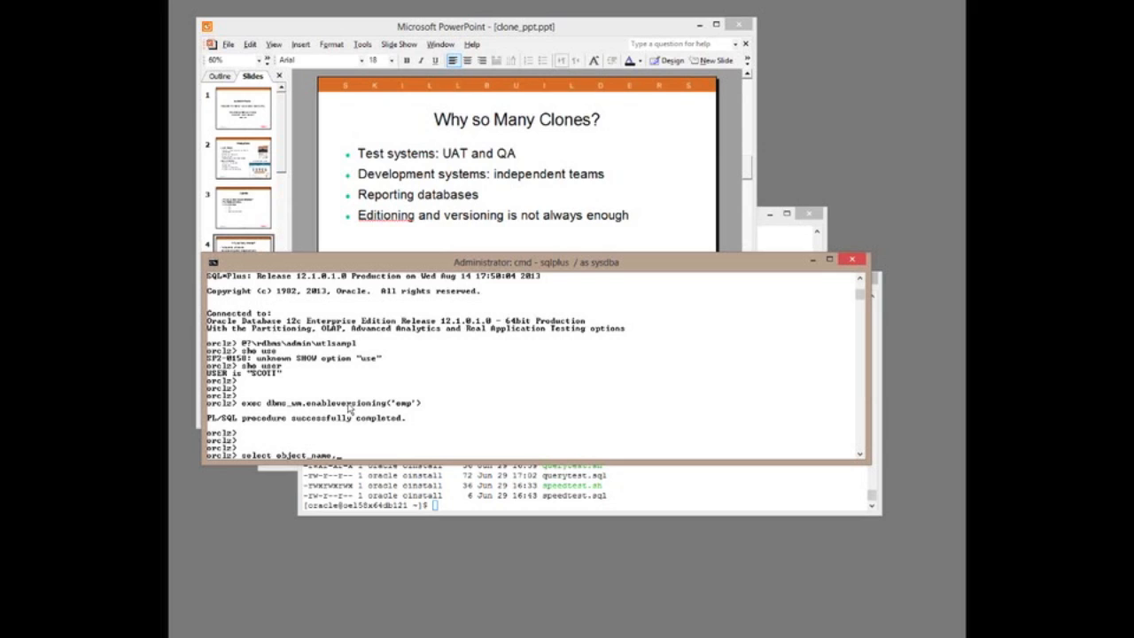
text(,object_typ)
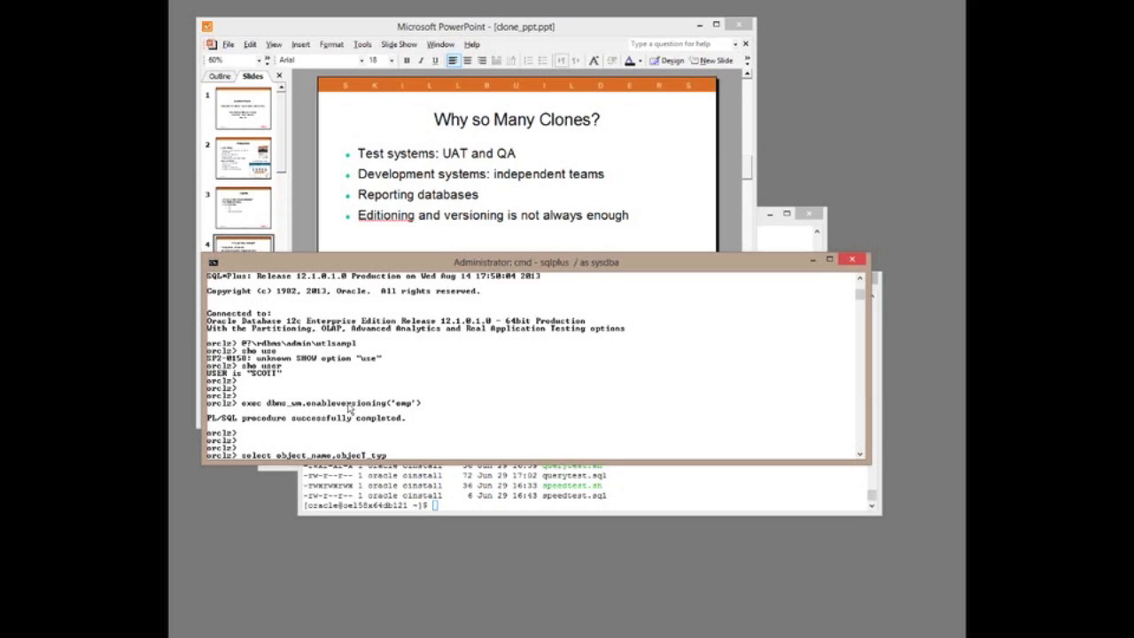
text(from user_ob)
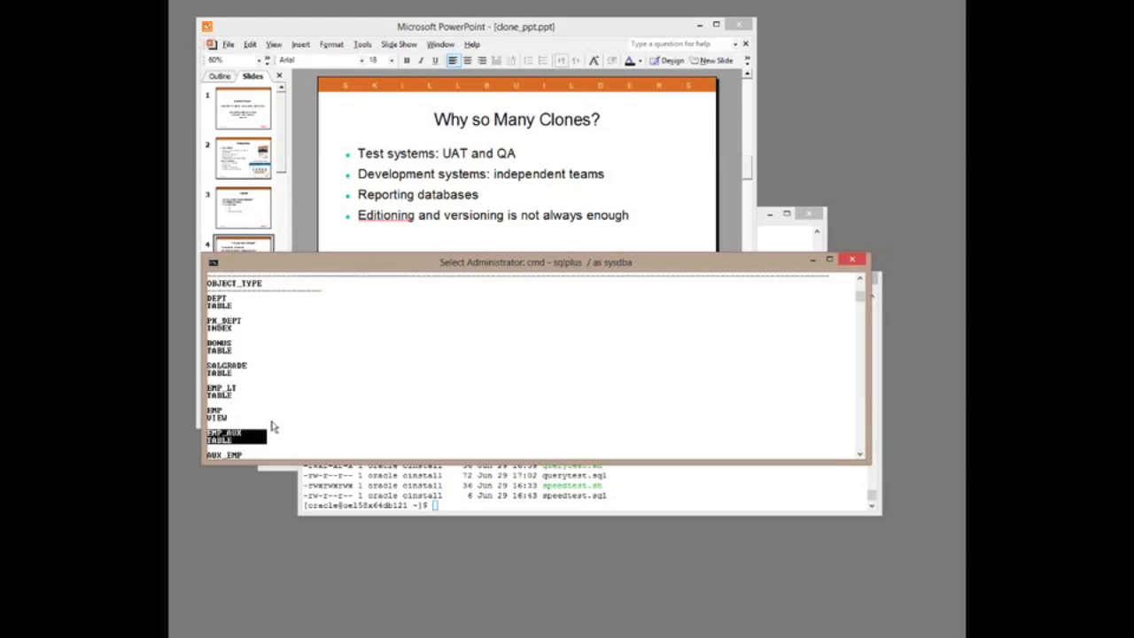
scroll(down, 3)
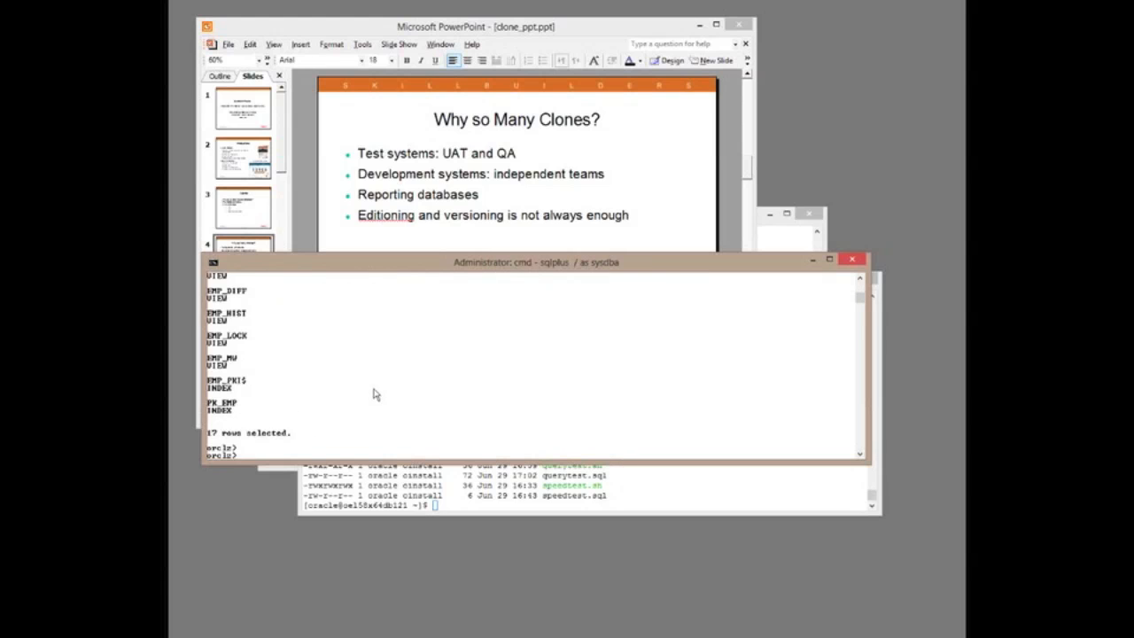
text(select * from emp;)
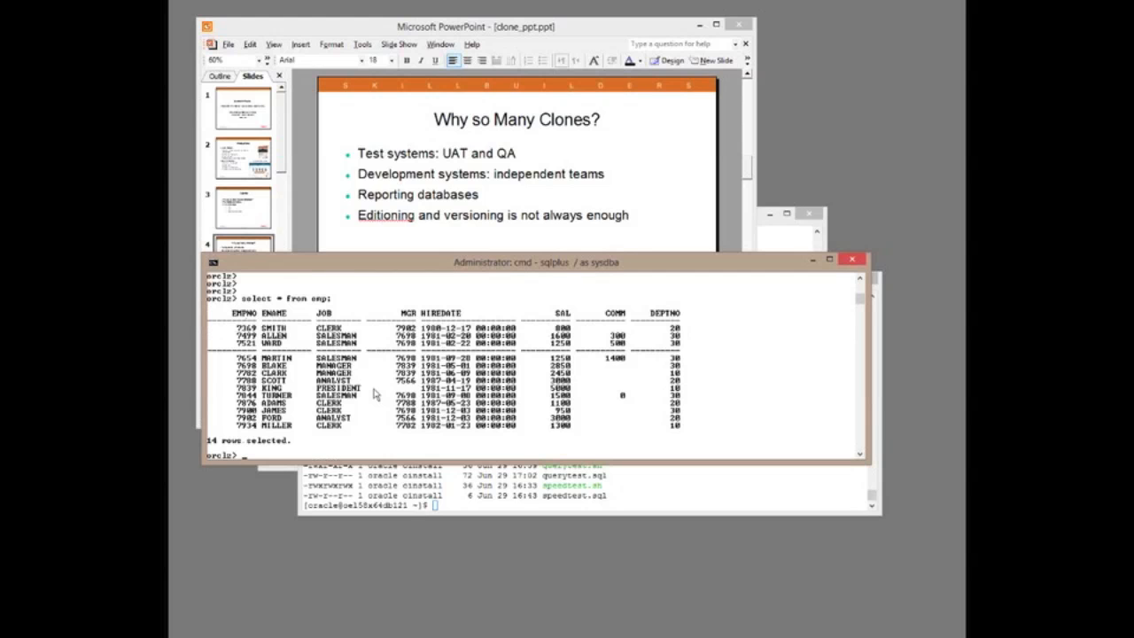
mouse_move(273, 264)
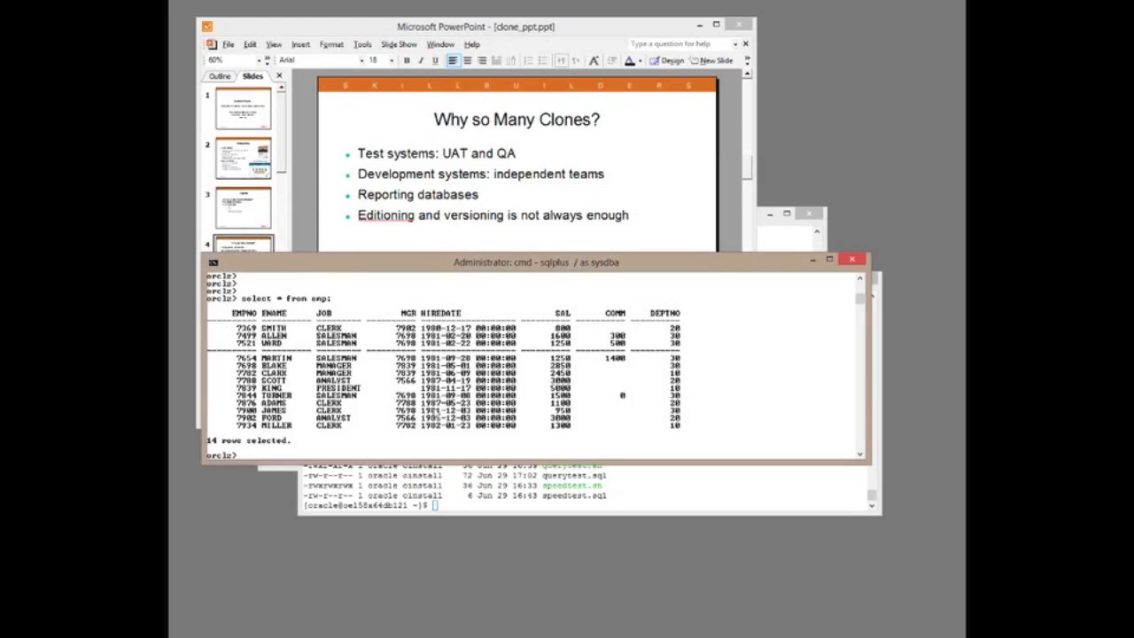
text(exec dbms_wm.createworkspace('myws'))
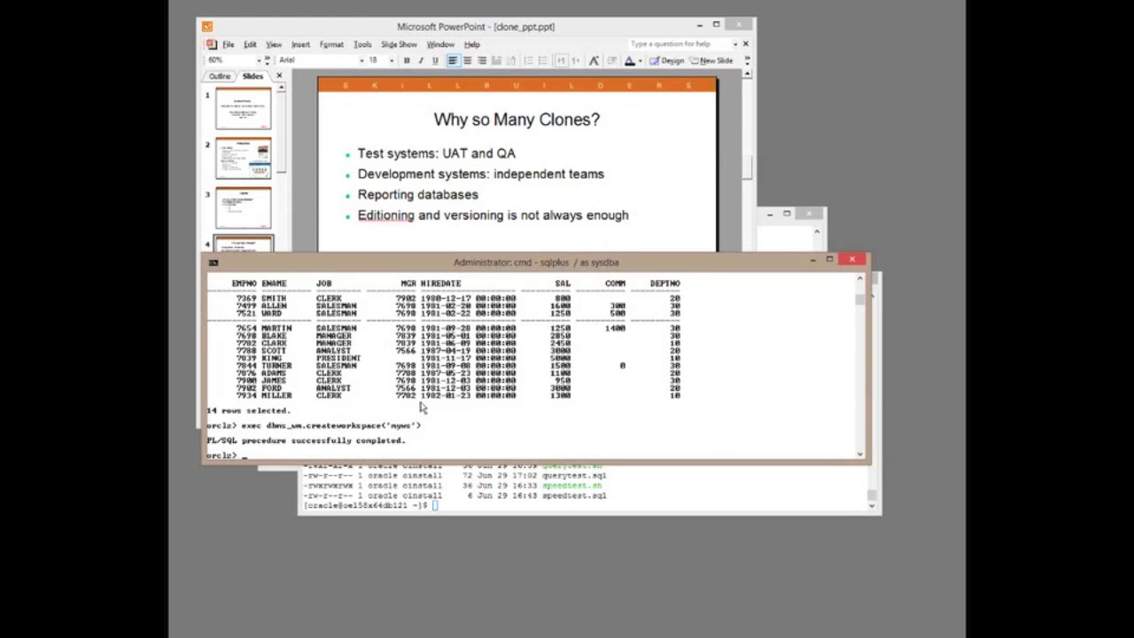
- Re-run select * from emp; and select the table name text for reuse
text(select * from emp;)
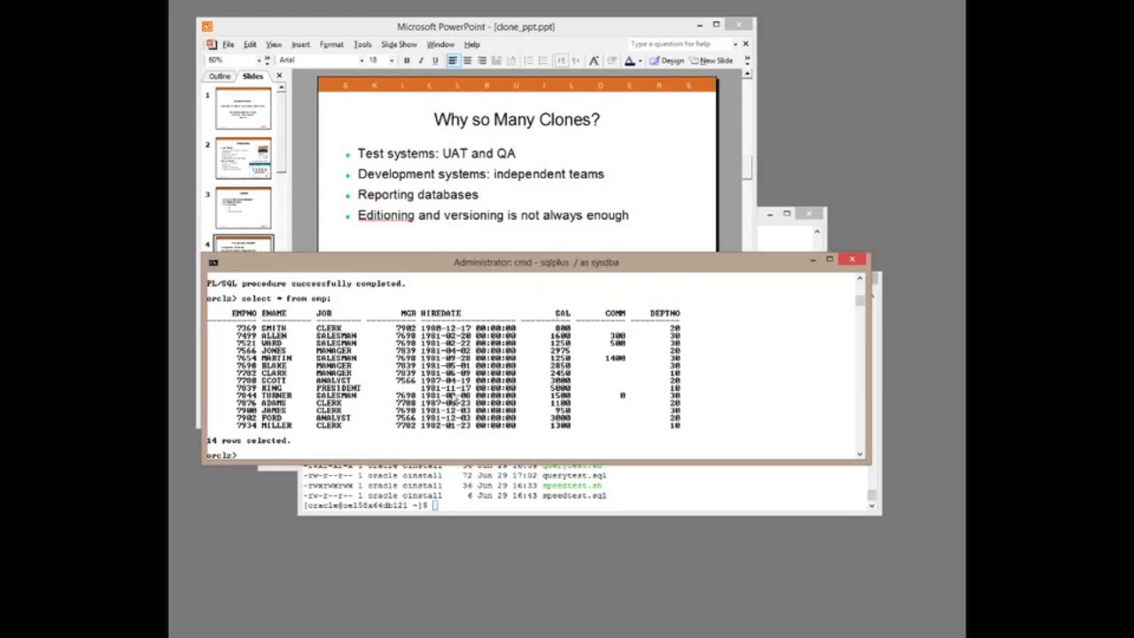
double_click(310, 298)
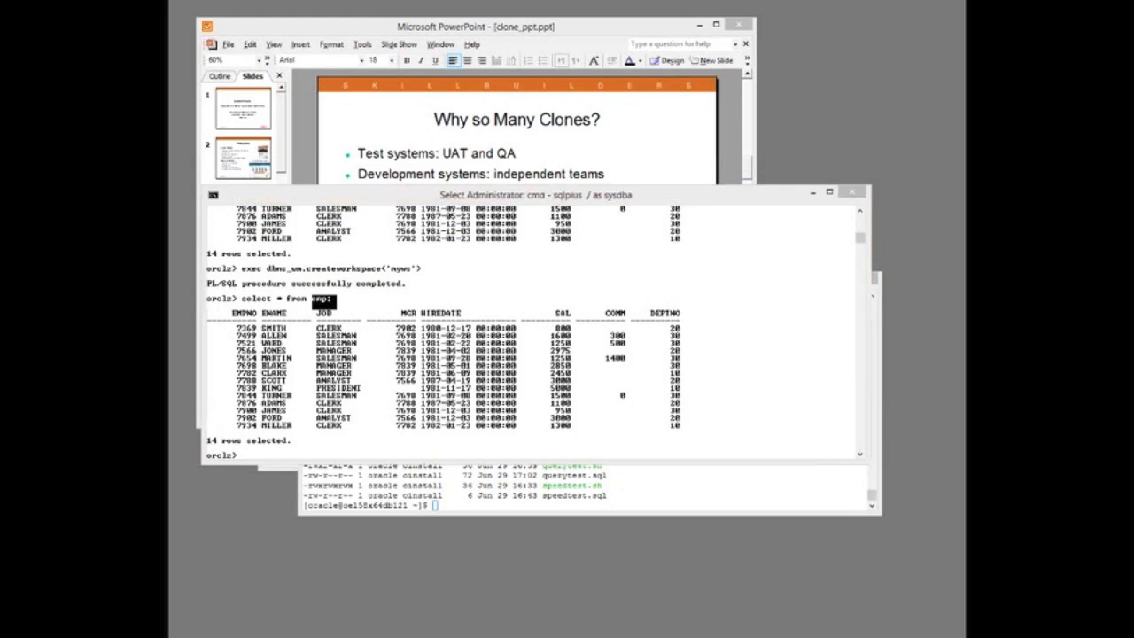
mouse_move(182, 339)
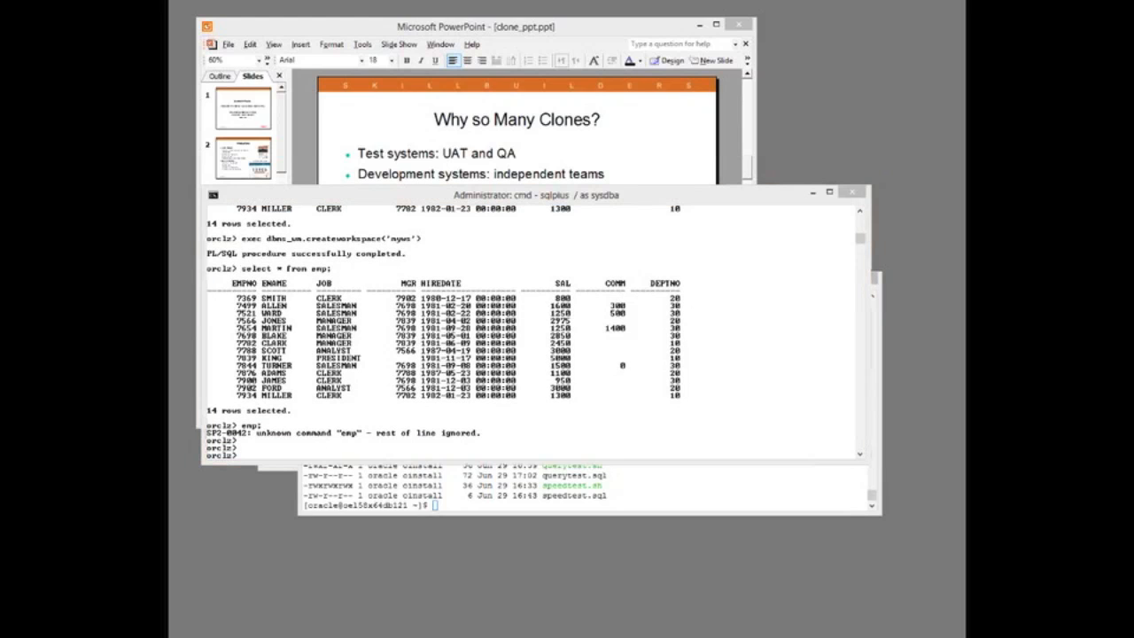
mouse_move(346, 371)
text(exec dbms_wm.gotoworkspace('myws)
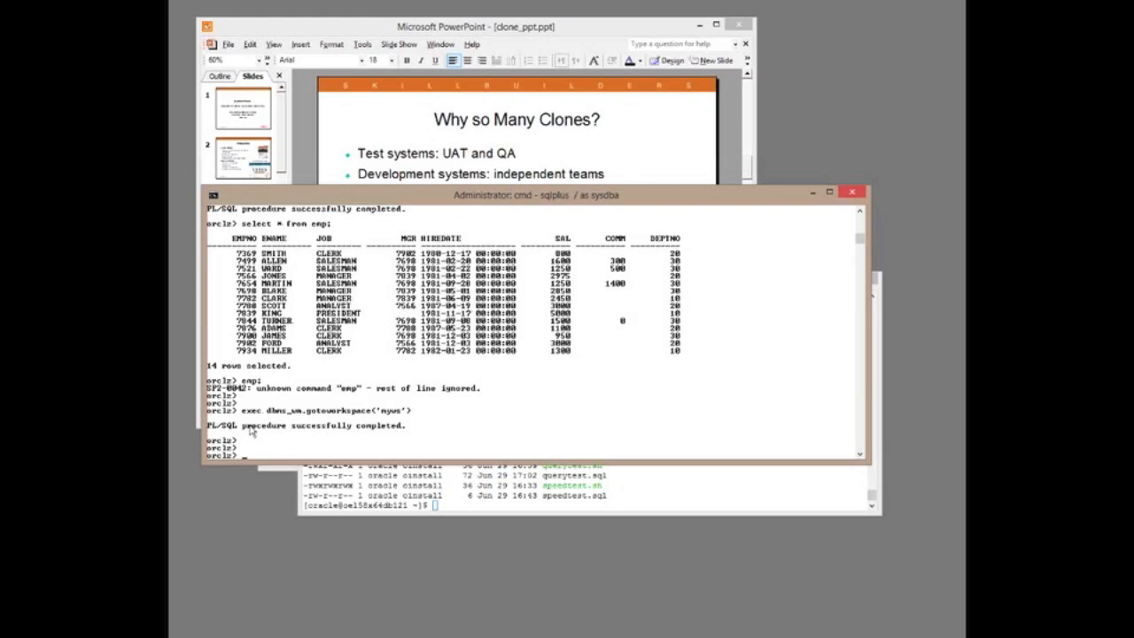
- Delete all 14 EMP rows in MYWS and commit
text(delete from emp;)
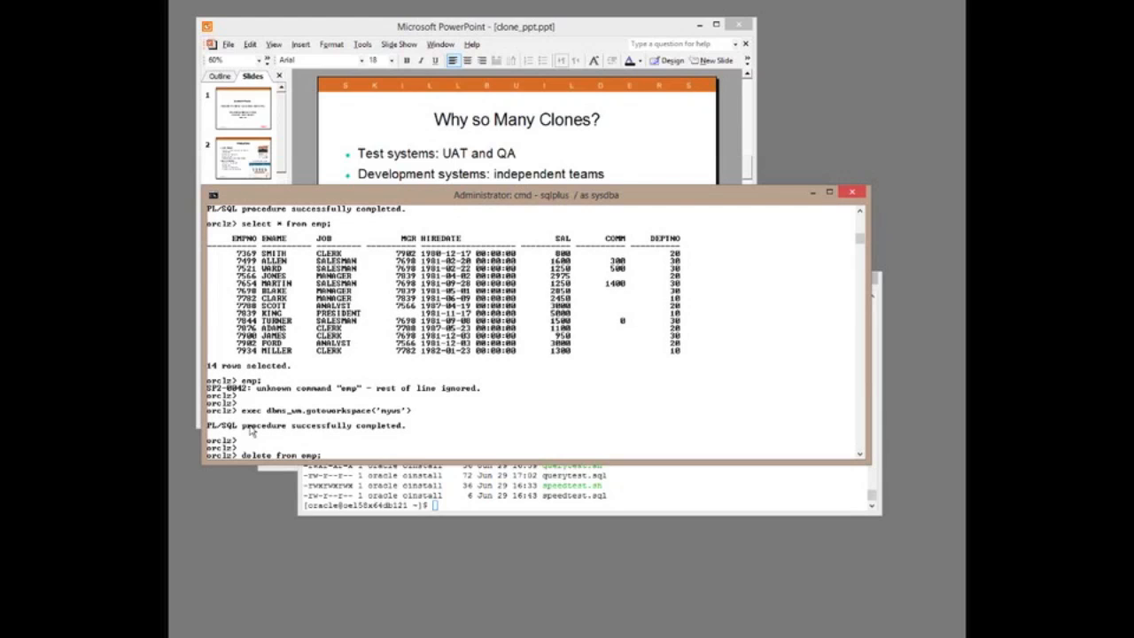
key(Return)
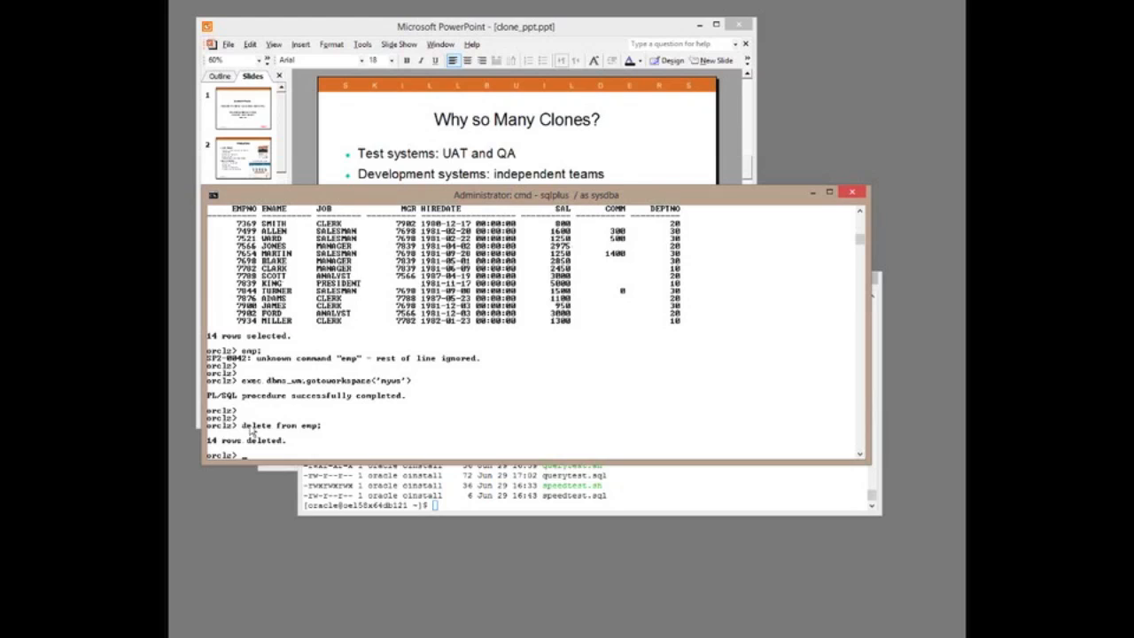
text(commit;)
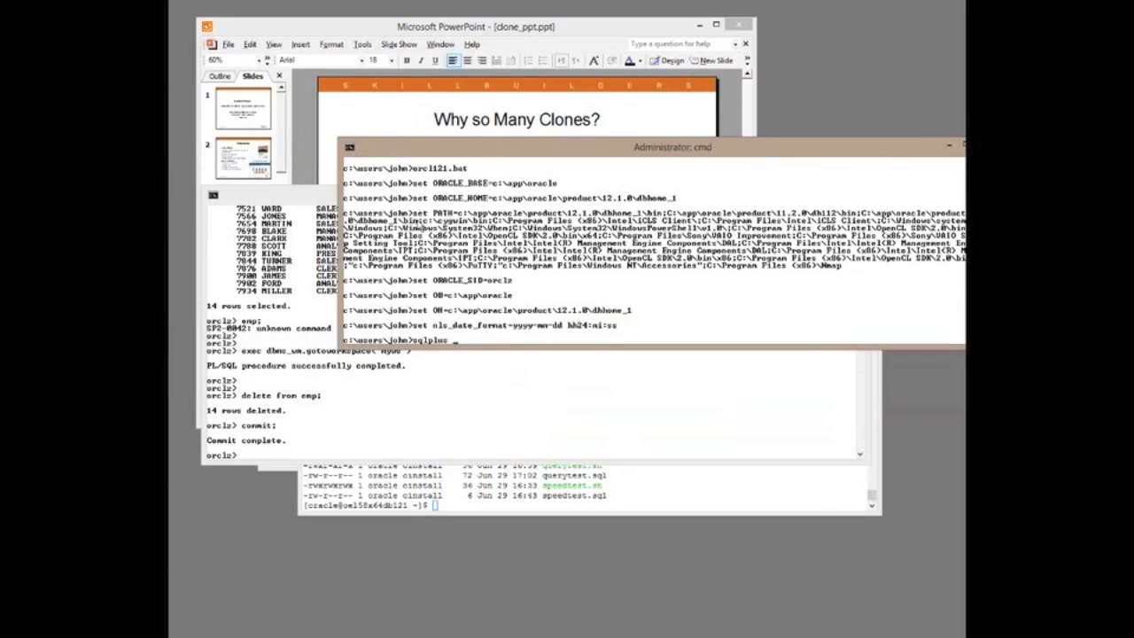
text(scott/tiger)
text(selec)
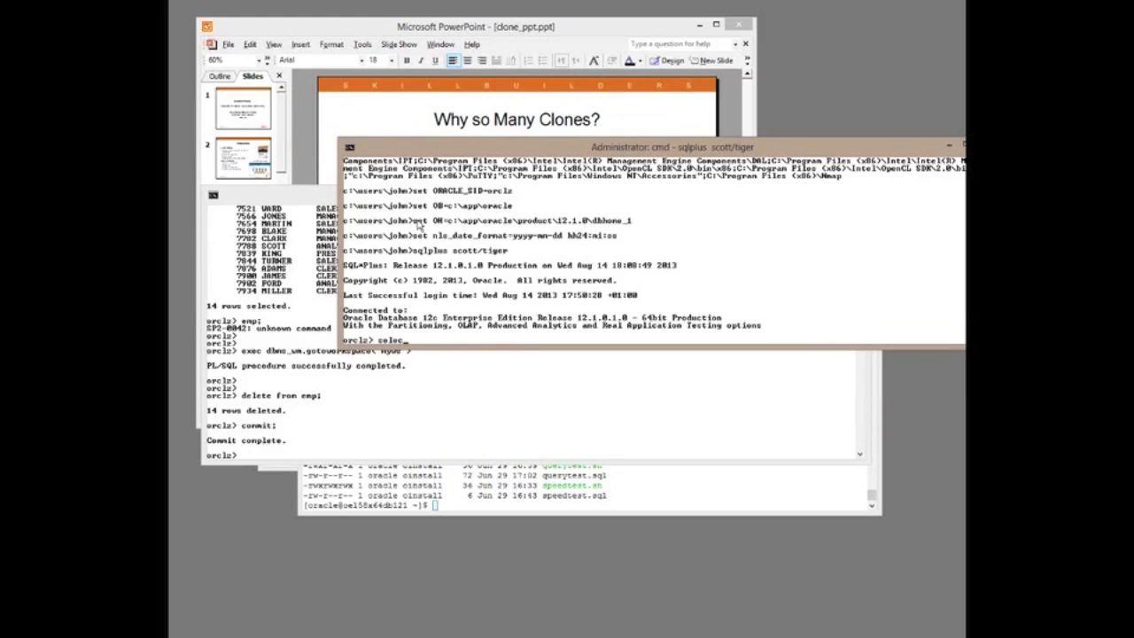
text(t * from emp;)
key(Return)
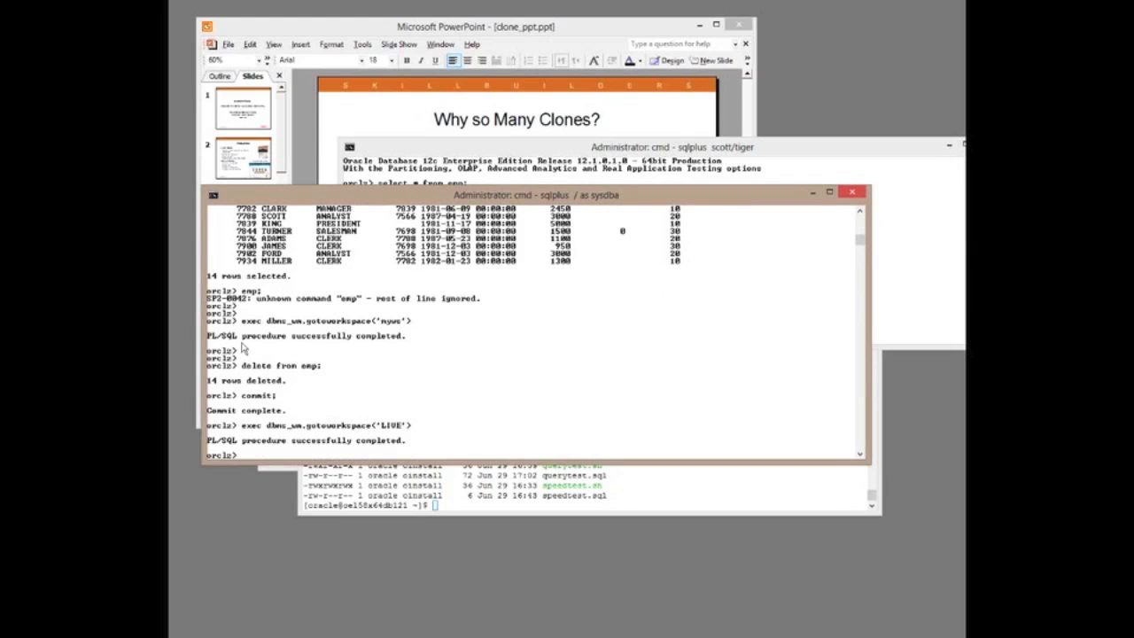
mouse_move(250, 317)
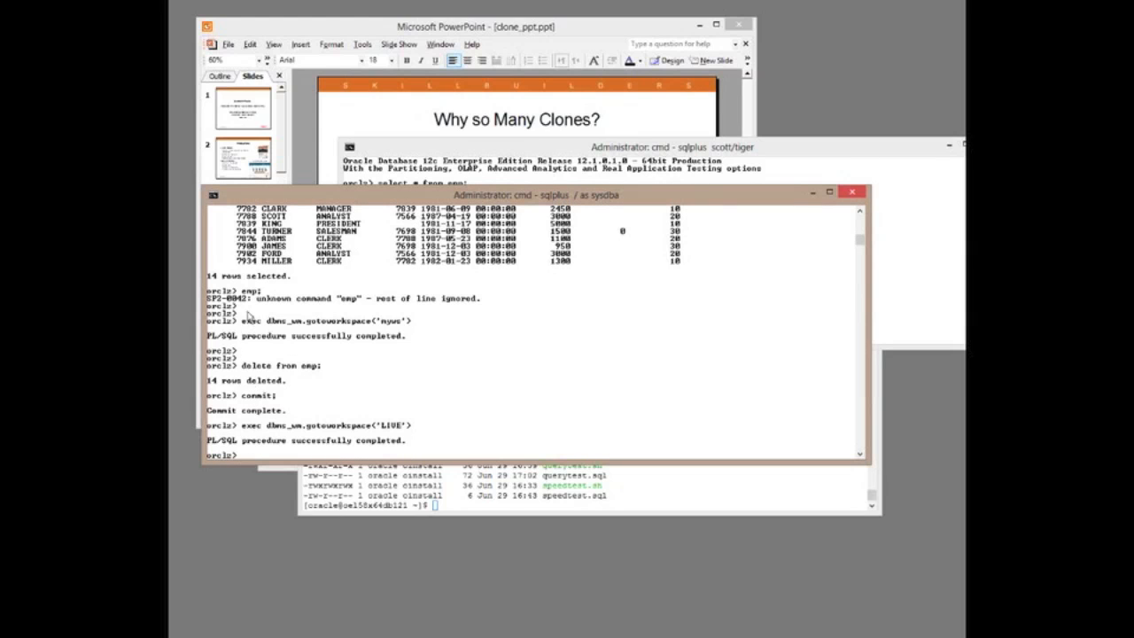
- Commit, then query EMP in LIVE, showing its 14 rows
text(commit)
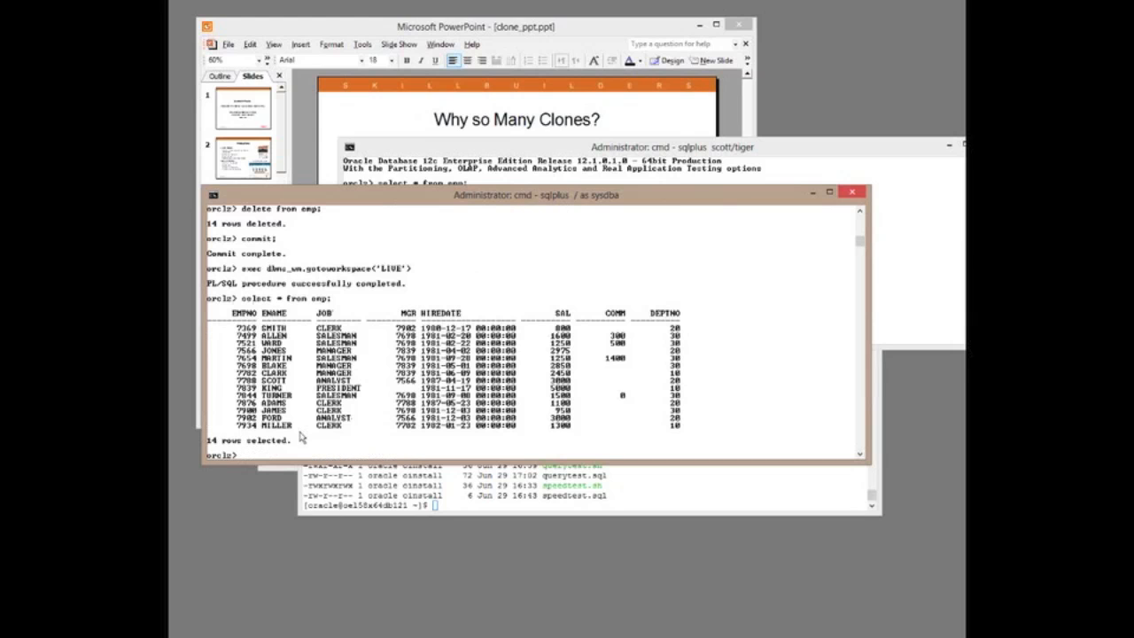
text(select * from emp;)
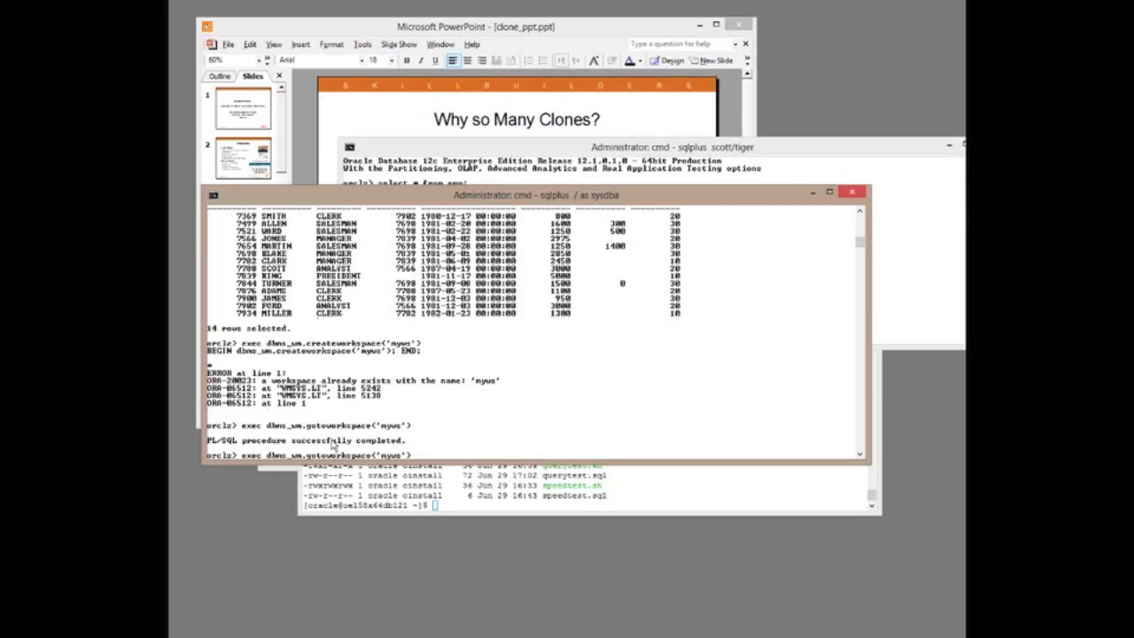
text(select * from emp;)
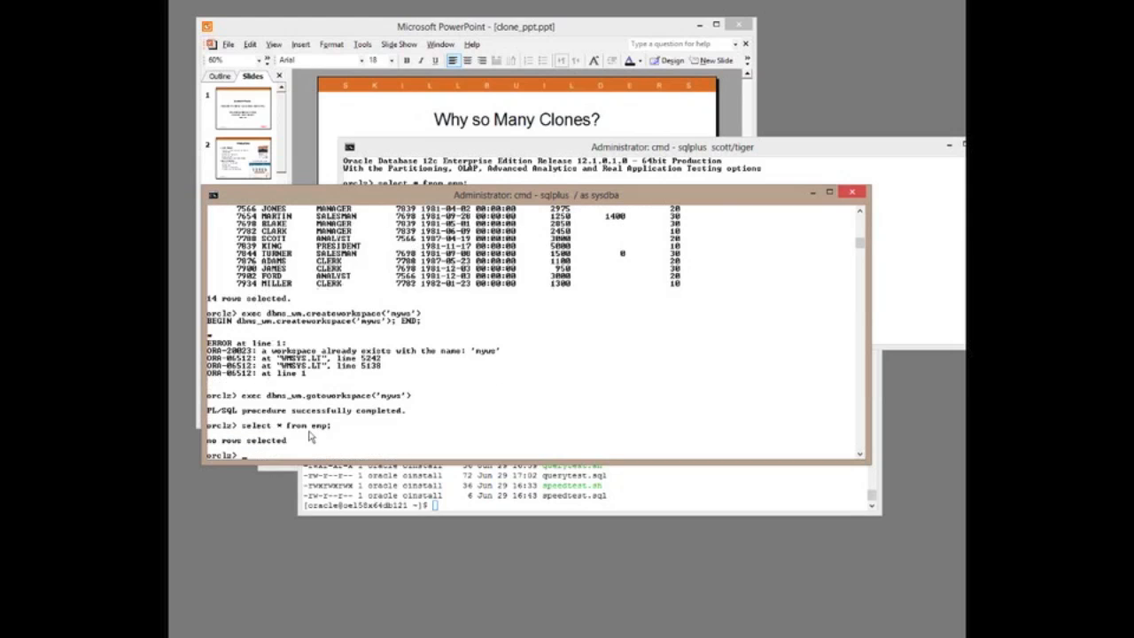
- Switch to workspace 'myws', query EMP showing no rows, then enter enableversioning('emp')
text(exec dbms_wm.gotoworkspace('myws'))
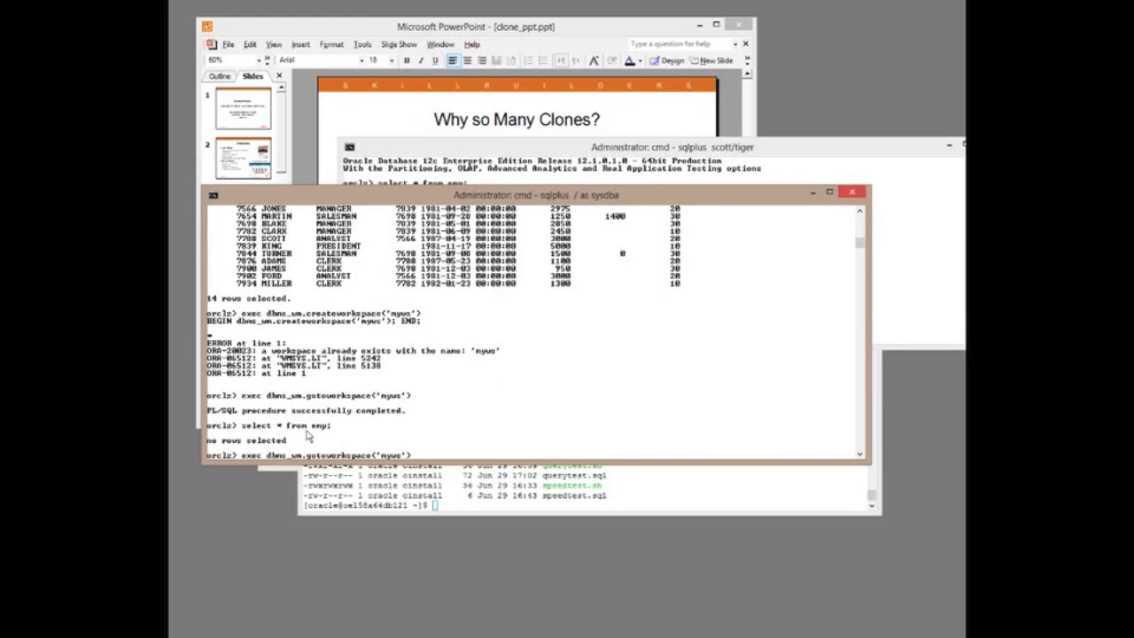
text(select * from emp;)
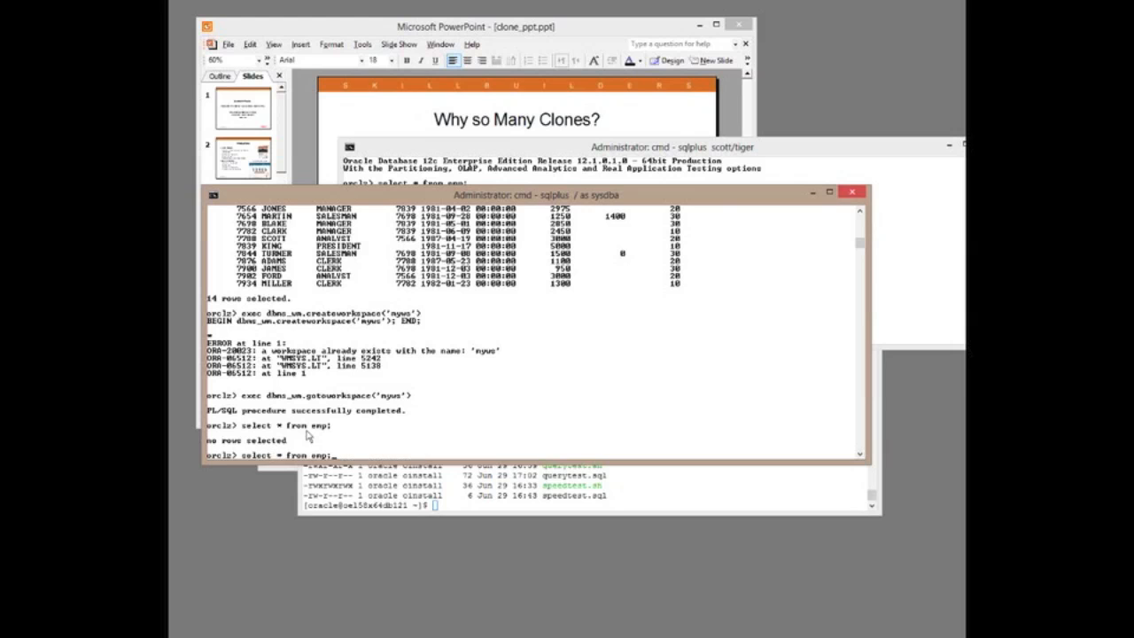
text(exec dbms_wm.enableversioning('emp'))
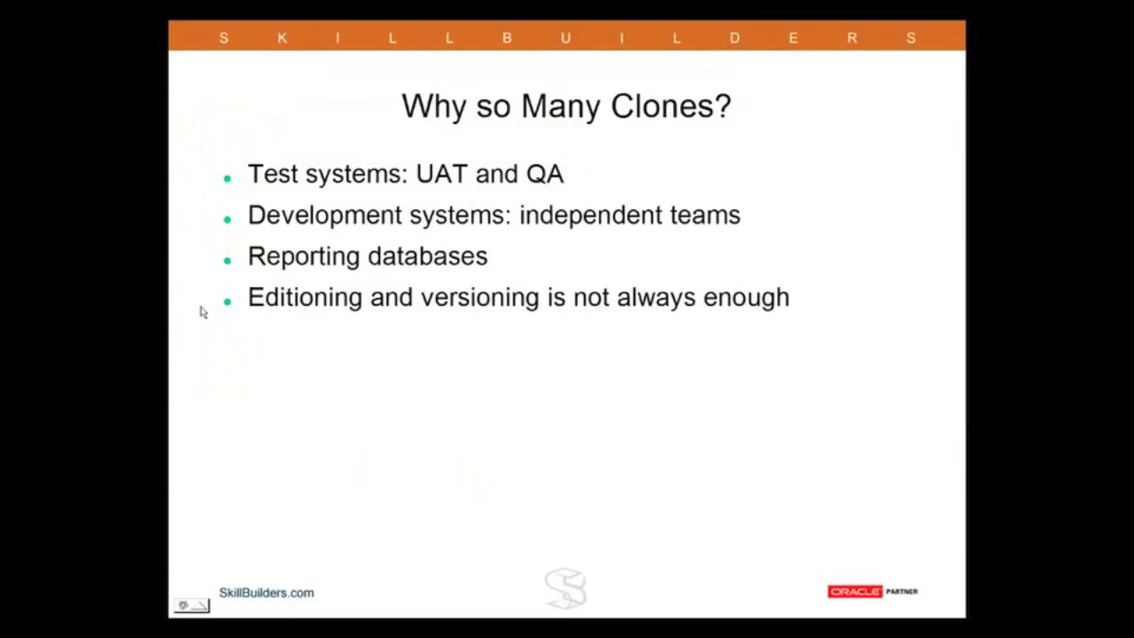
mouse_move(326, 300)
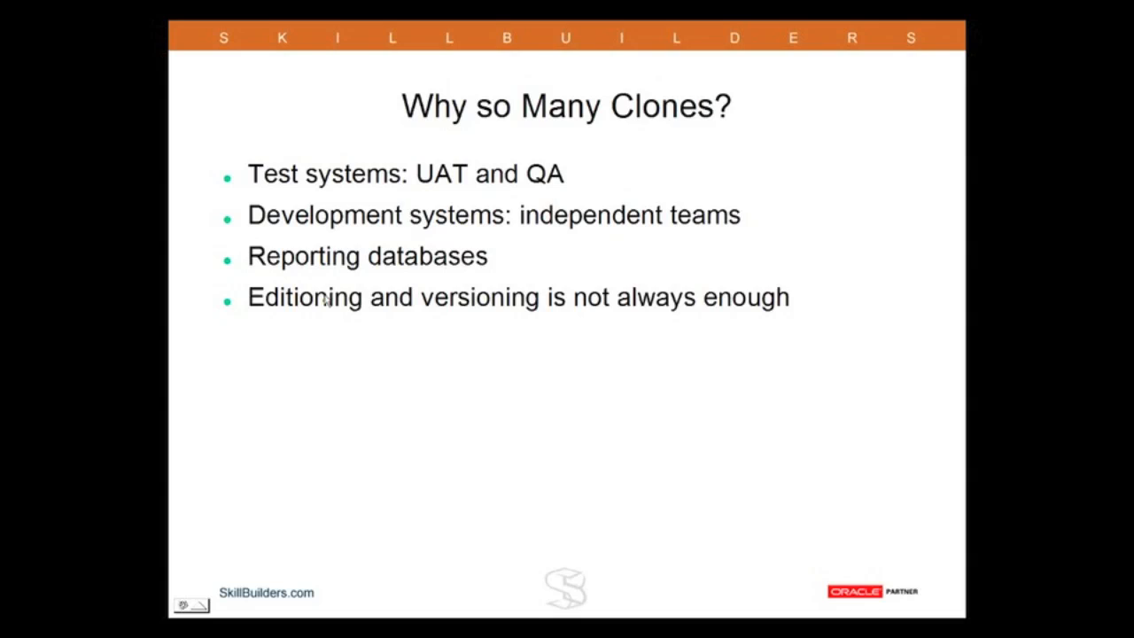